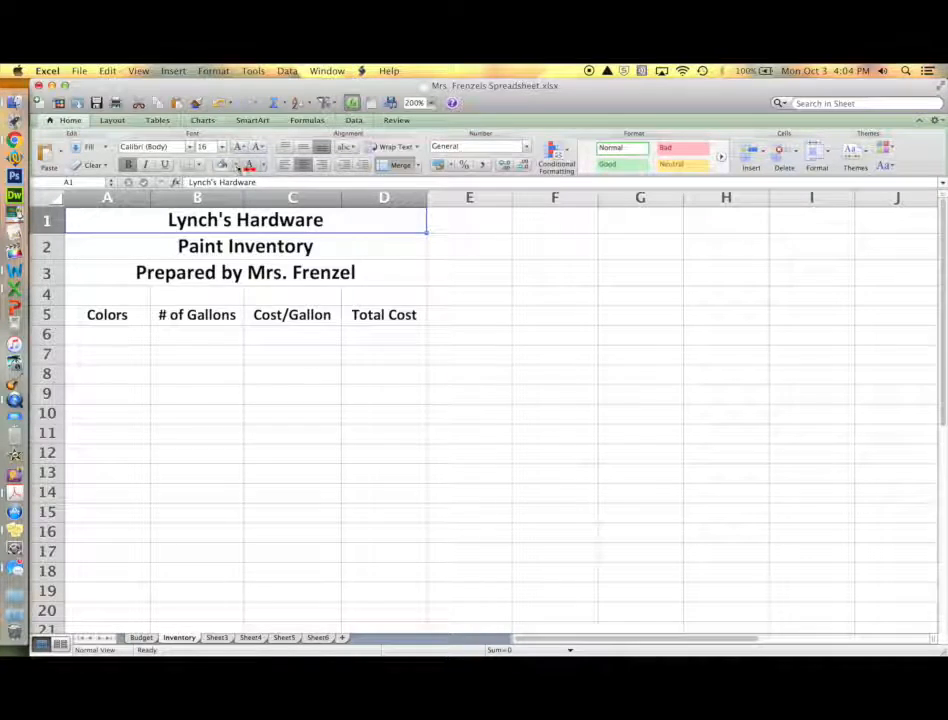
# Fill the three title rows A1:D3 with an olive-gold background
pyautogui.click(230, 164)
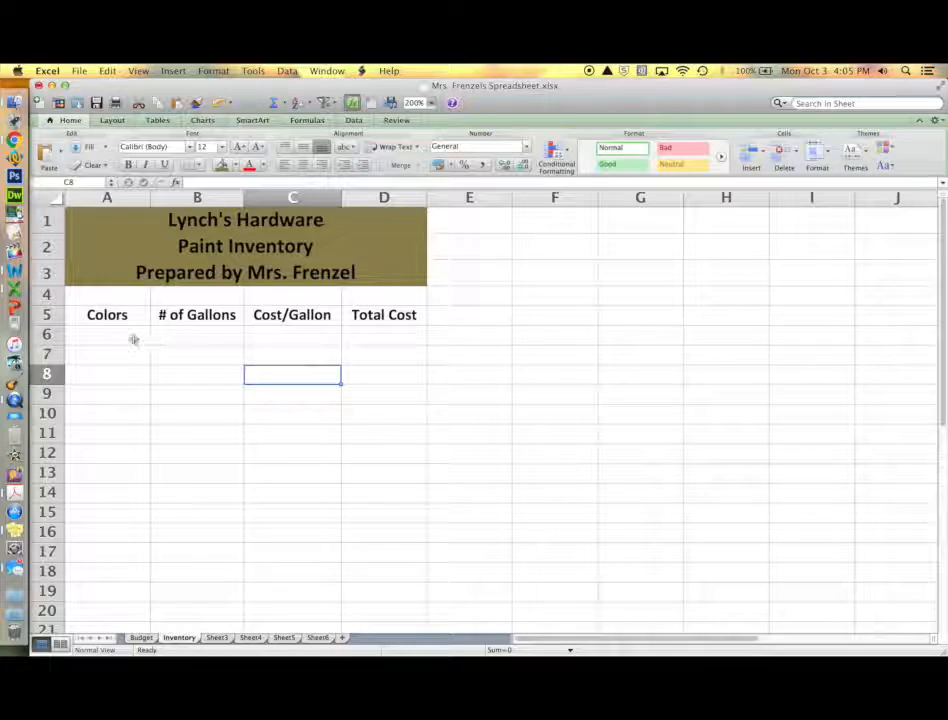
# Enter the color names Black through Yellow in A6:A12 with their gallon counts in B6:B12
pyautogui.click(108, 334)
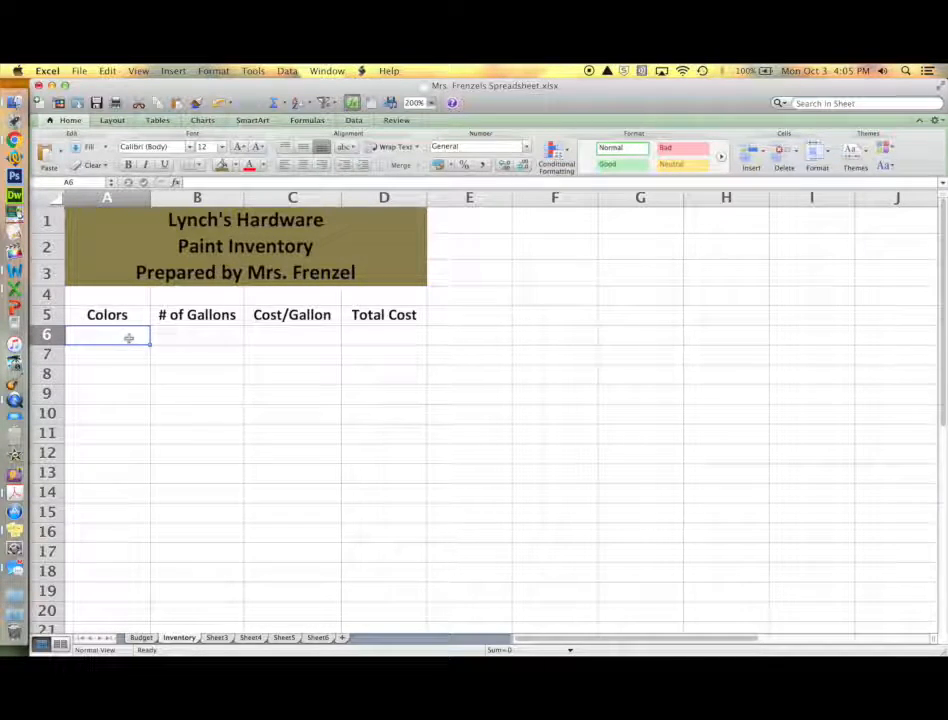
pyautogui.write('Black')
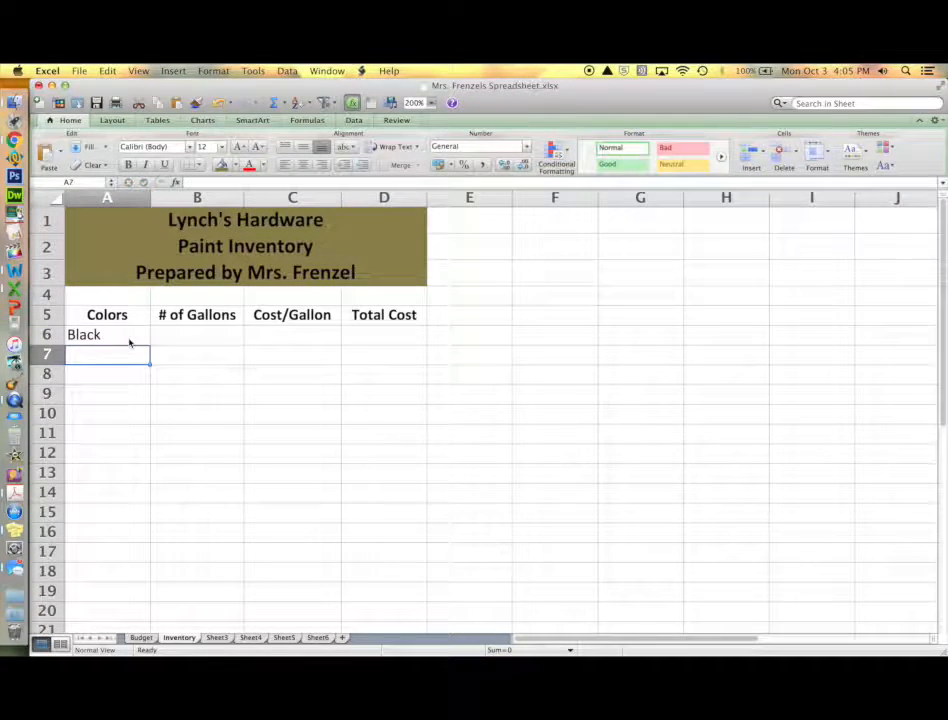
pyautogui.write('Green')
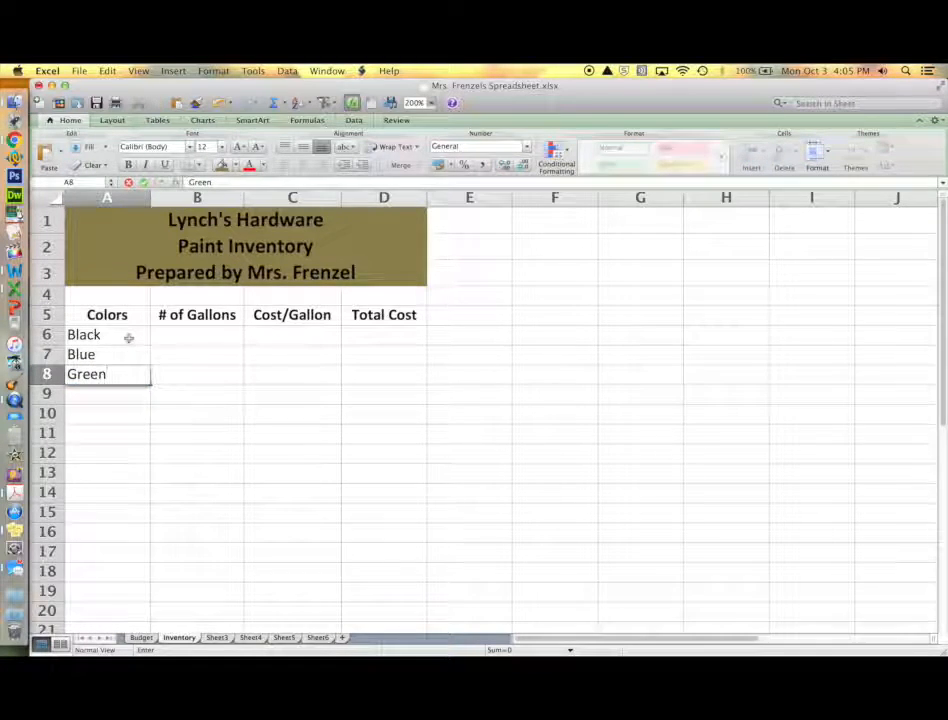
pyautogui.write('{k')
pyautogui.click(108, 434)
pyautogui.write('Orange')
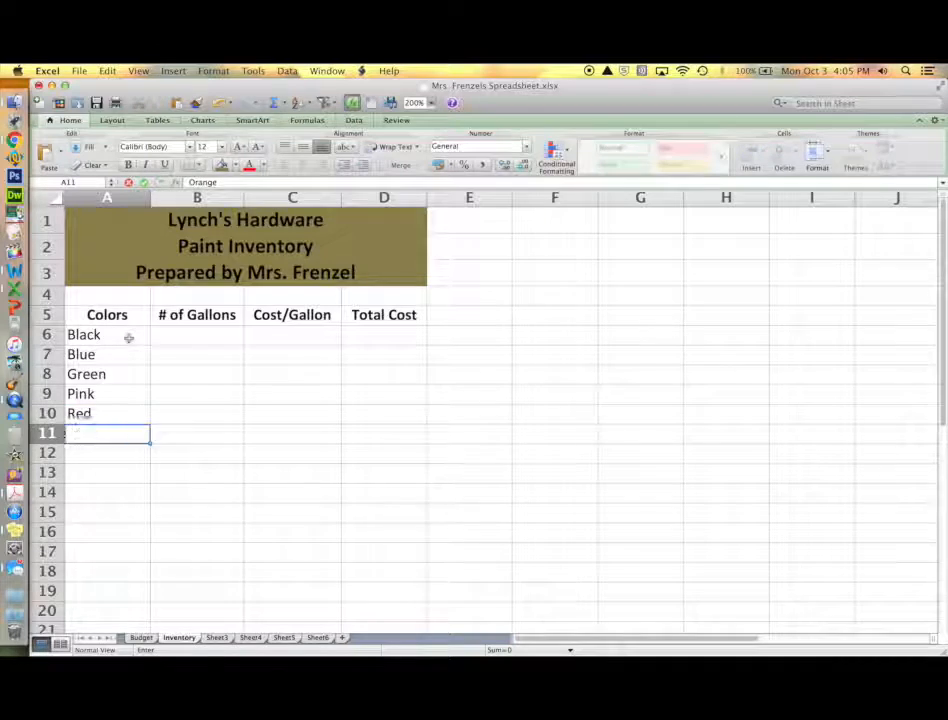
pyautogui.write('Yello2')
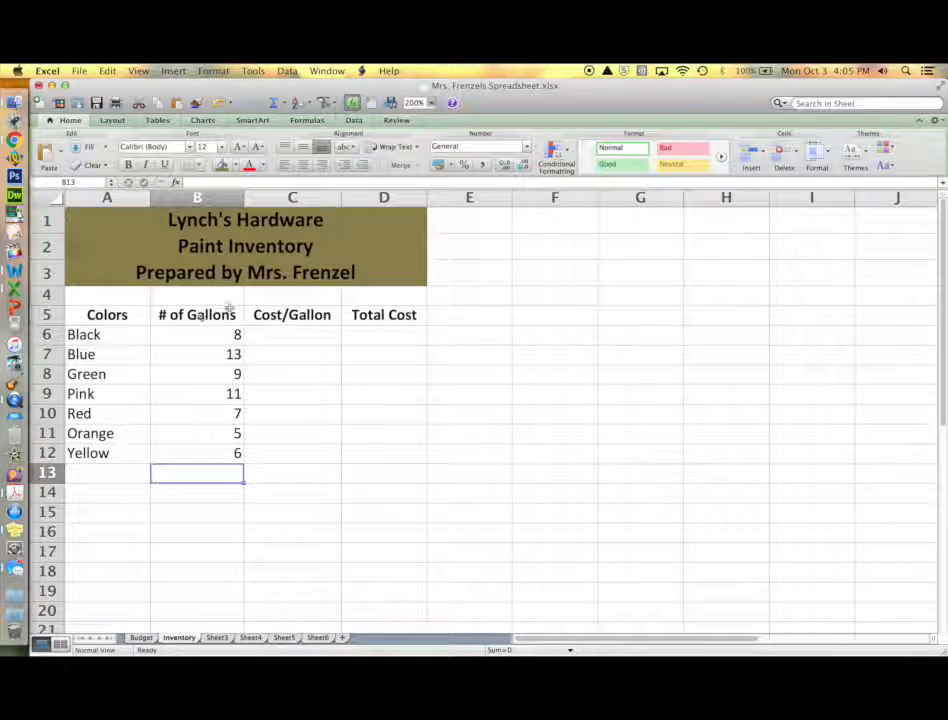
# Format C6:C13 as currency and enter the per-gallon prices $5.79 to $4.97
pyautogui.click(292, 334)
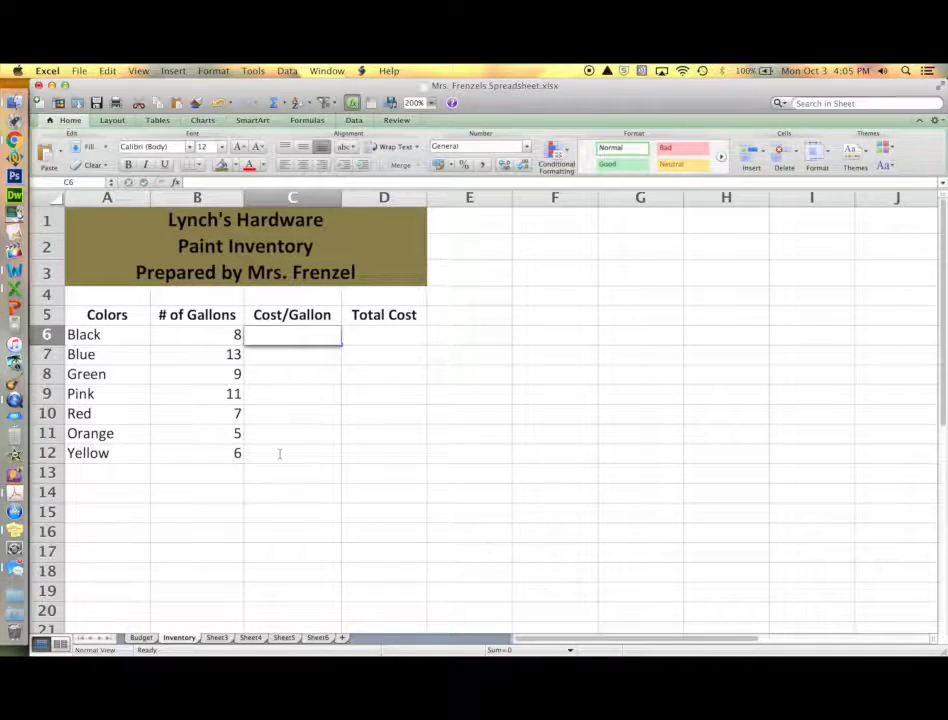
pyautogui.moveTo(292, 334); pyautogui.dragTo(292, 472)
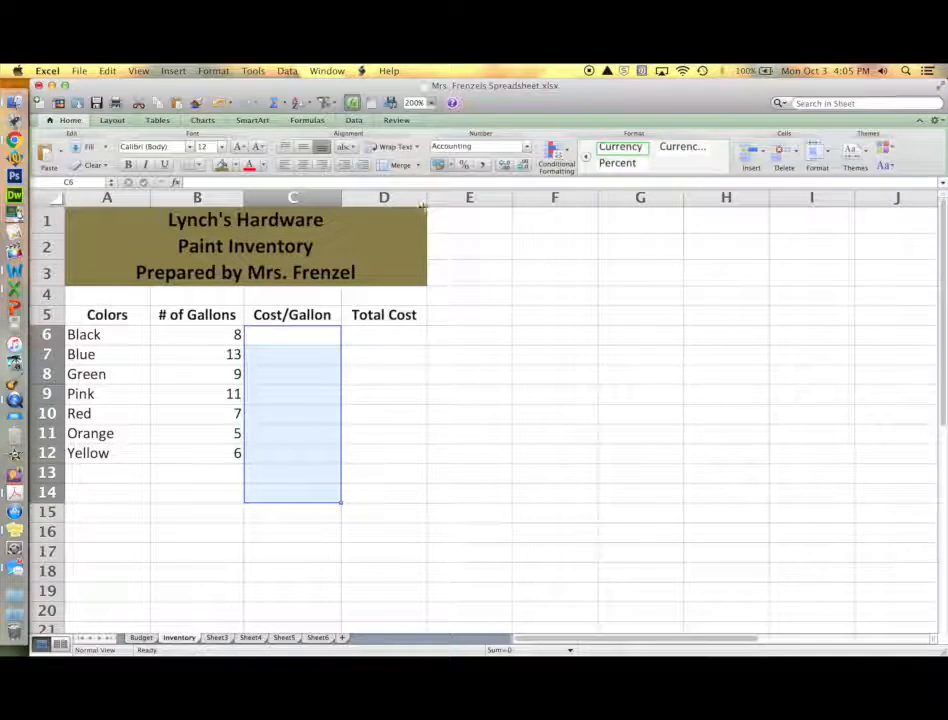
pyautogui.write('5.79')
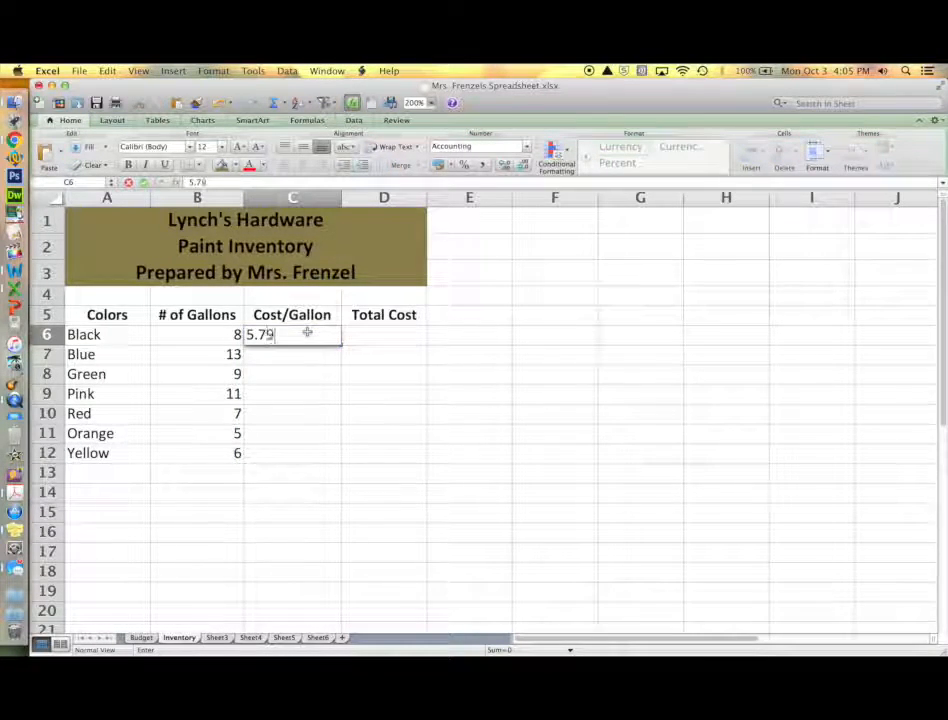
pyautogui.write('3.99')
pyautogui.click(292, 454)
pyautogui.write('4.97')
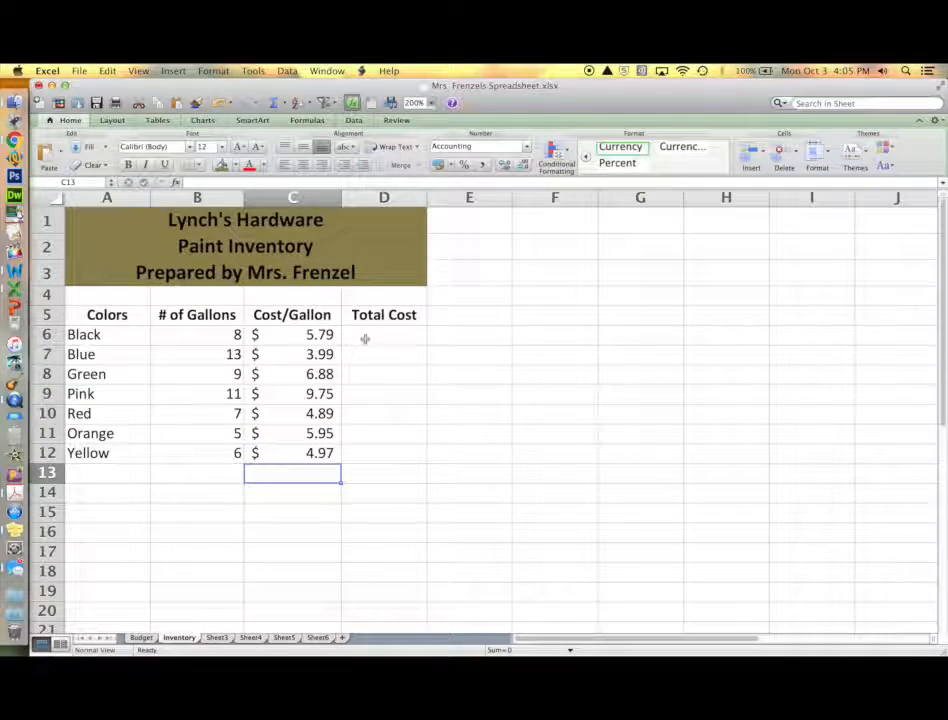
# Enter =B6*C6 in D6 so Black's total cost shows $46.32
pyautogui.click(384, 334)
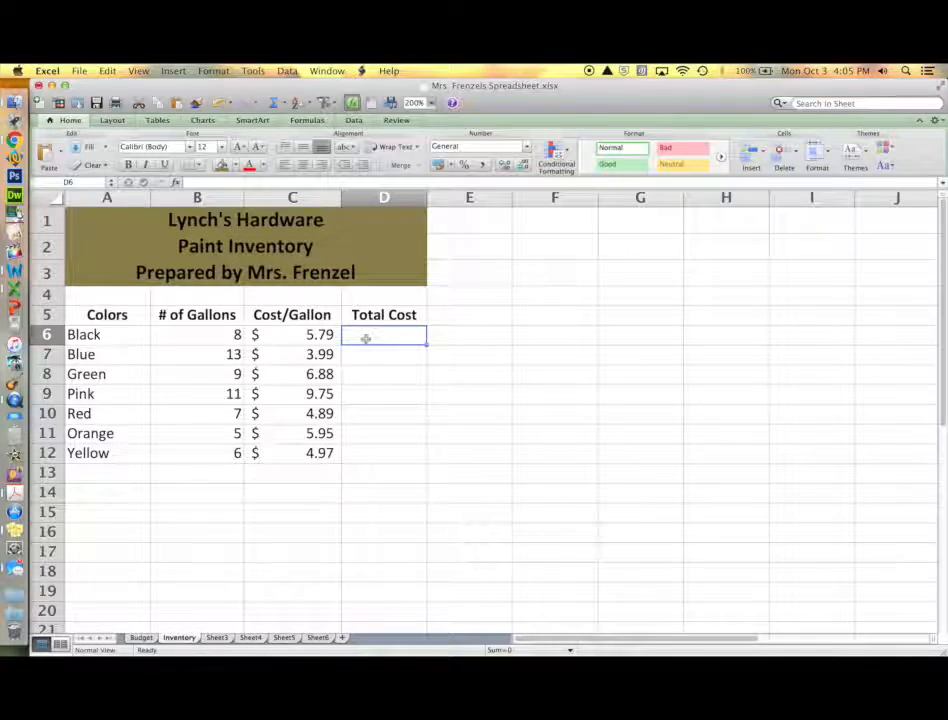
pyautogui.write('=')
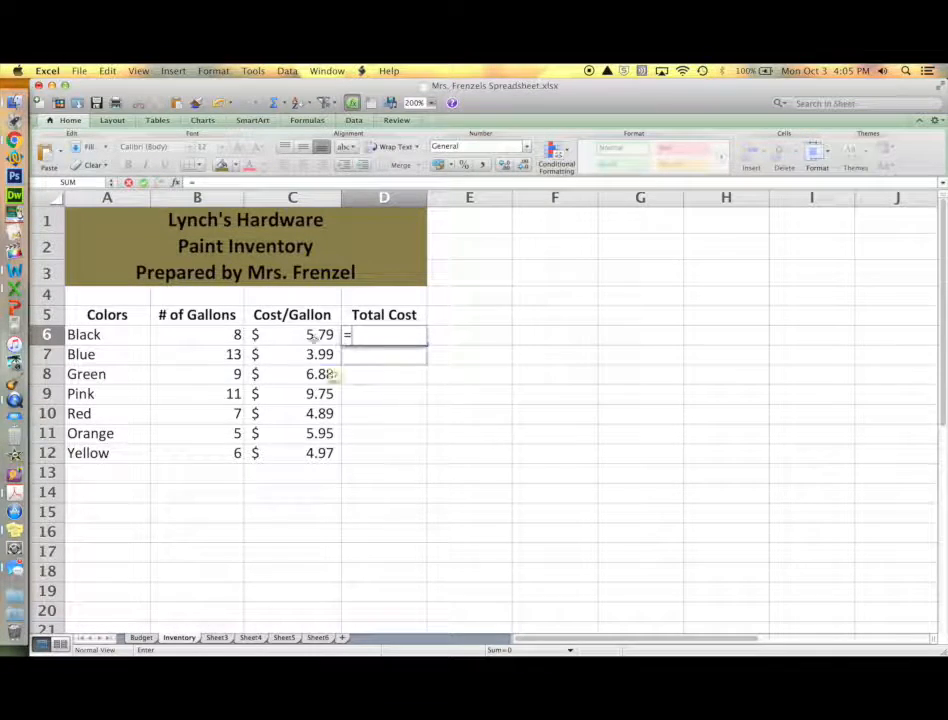
pyautogui.click(196, 334)
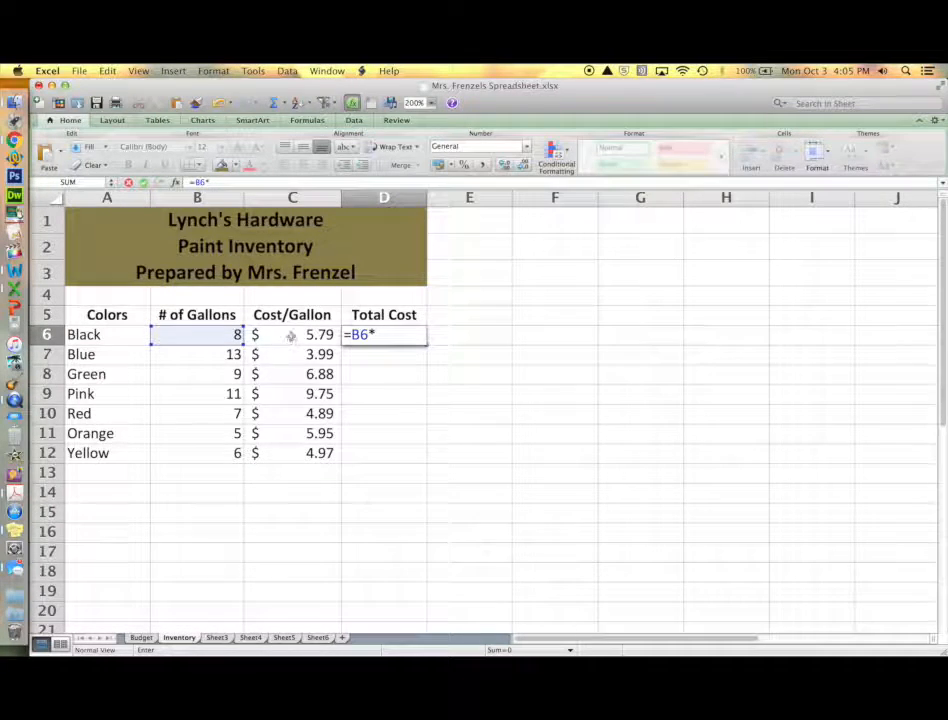
pyautogui.click(292, 334)
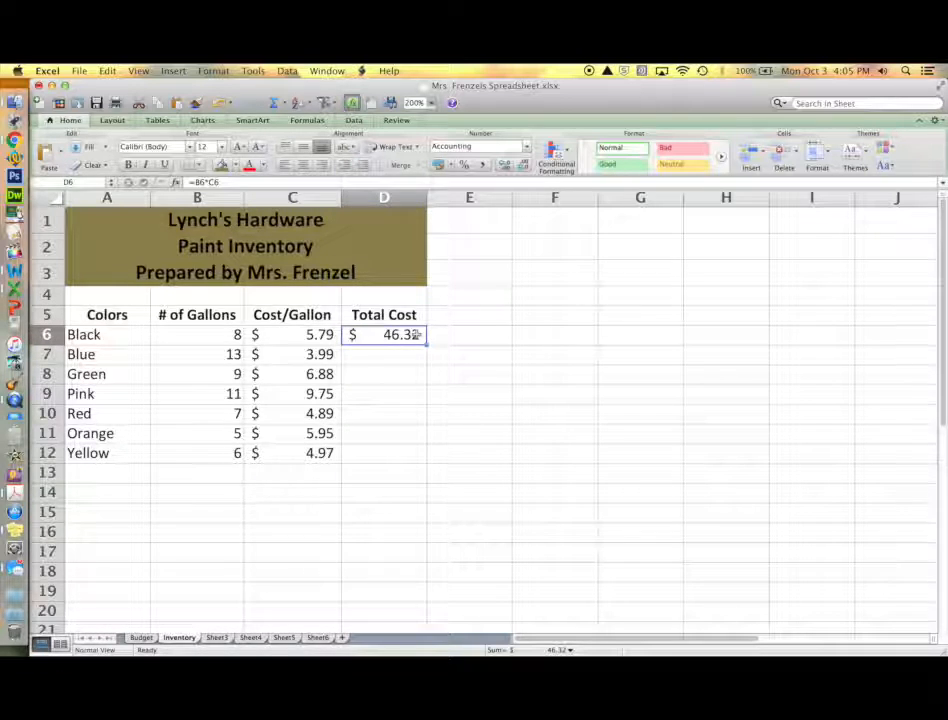
pyautogui.click(384, 354)
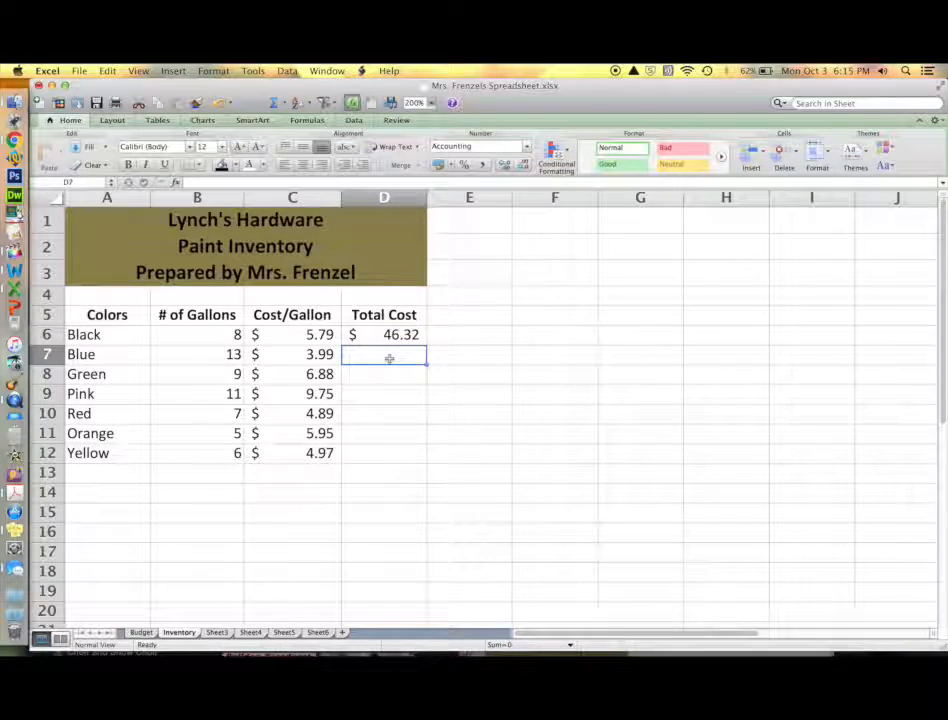
# Enter =B7*C7 through =B12*C12 for the remaining colors and AutoSum the totals row
pyautogui.write('=')
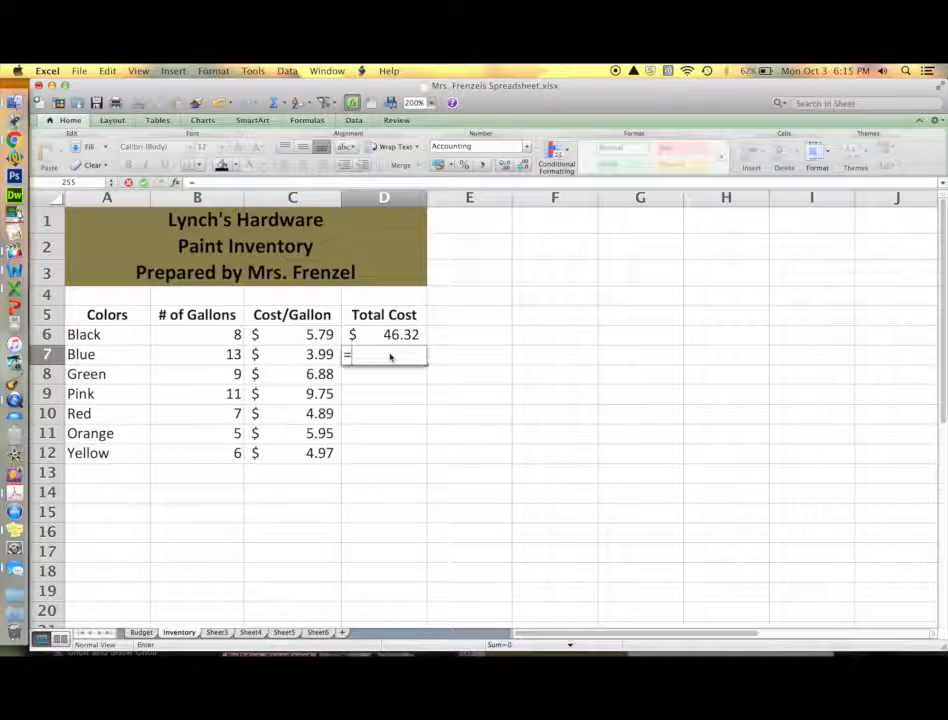
pyautogui.click(196, 354)
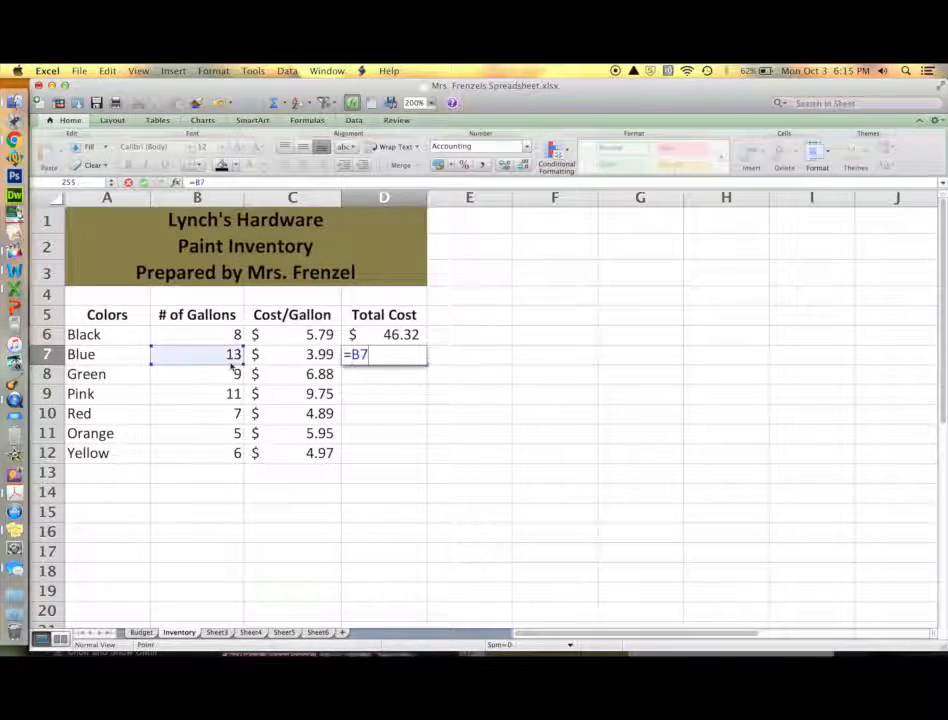
pyautogui.write('*')
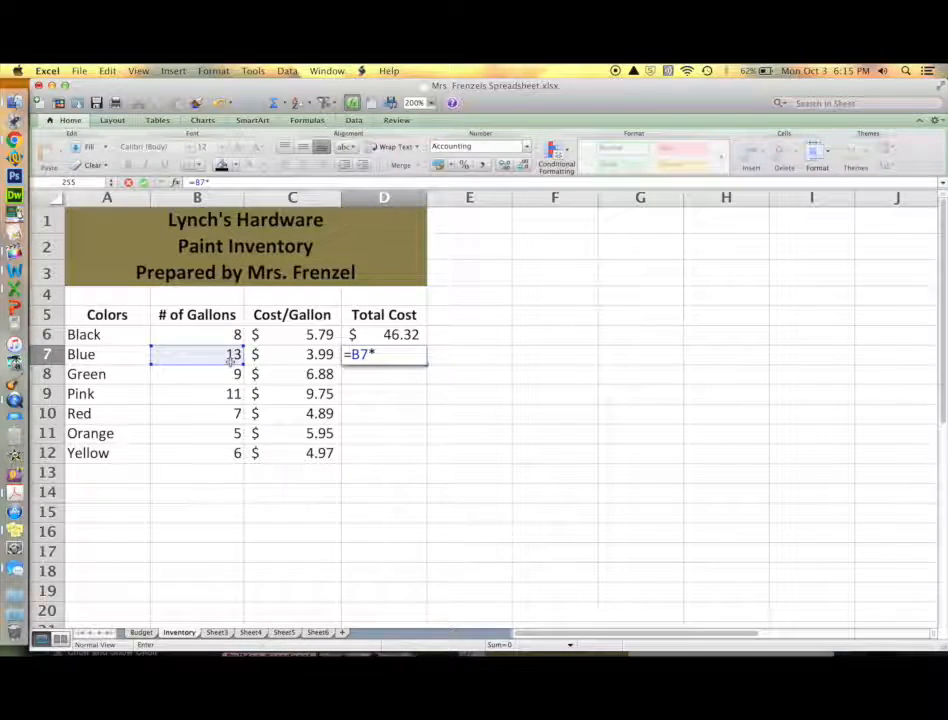
pyautogui.click(292, 354)
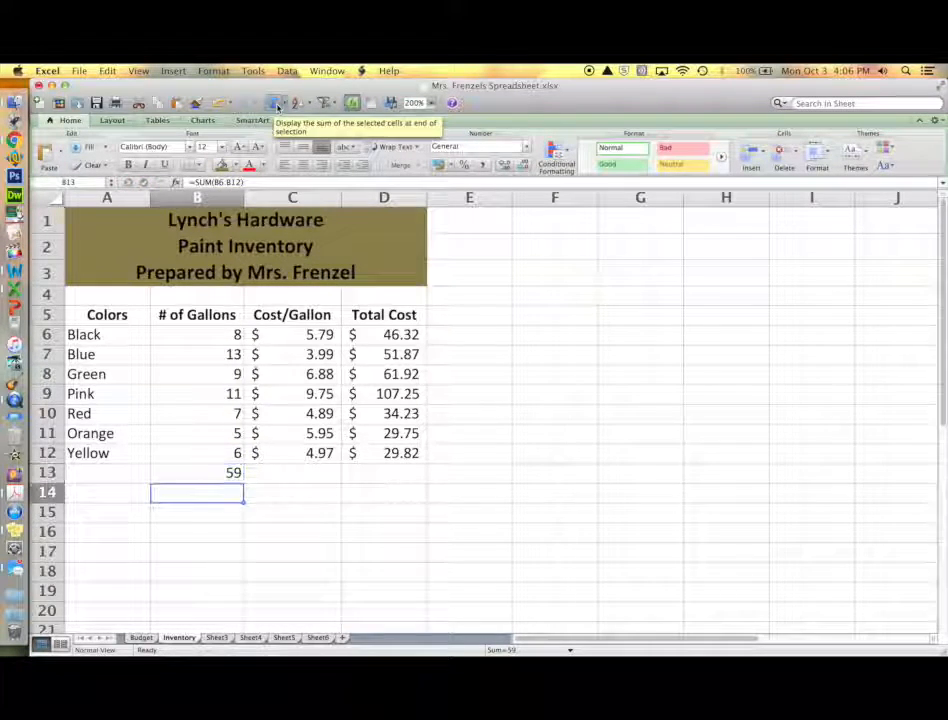
pyautogui.click(292, 472)
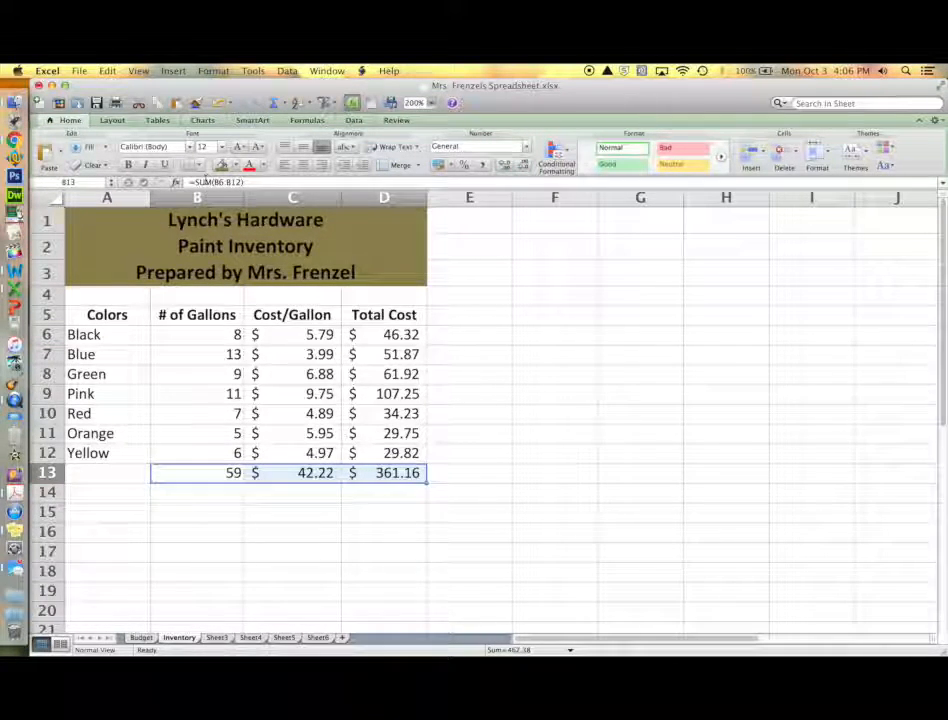
# Apply a Top and Double Bottom Border to the totals row B13:D13
pyautogui.click(192, 164)
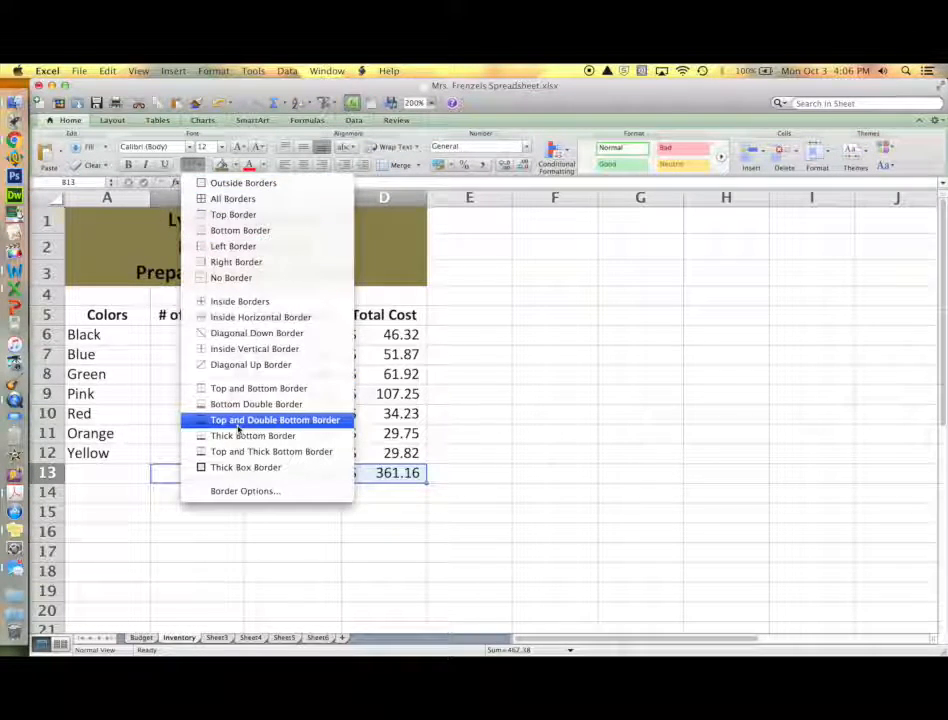
pyautogui.click(274, 420)
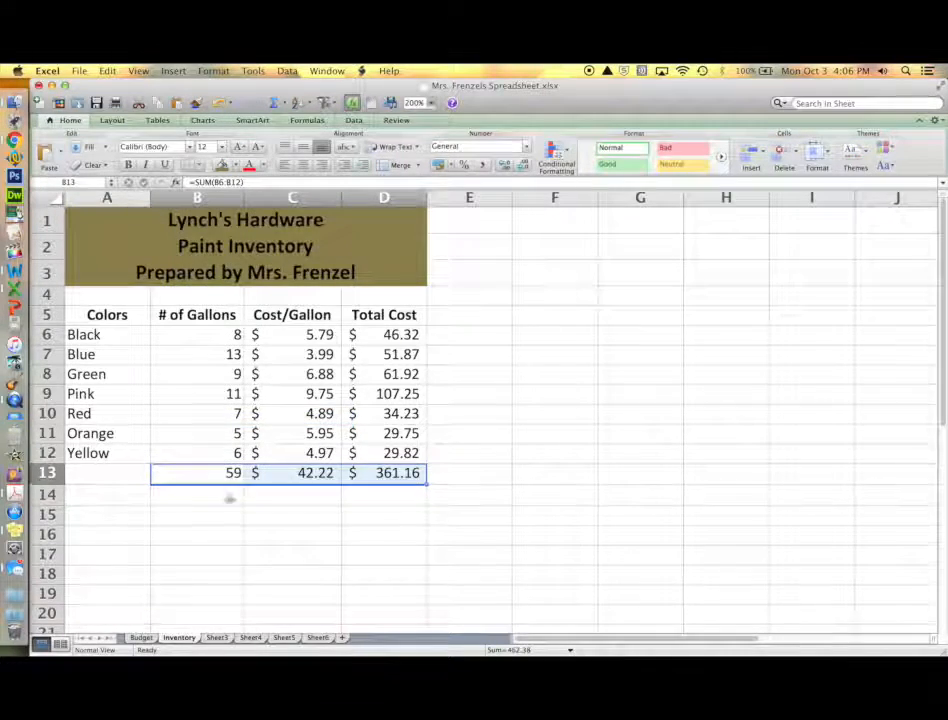
pyautogui.click(196, 554)
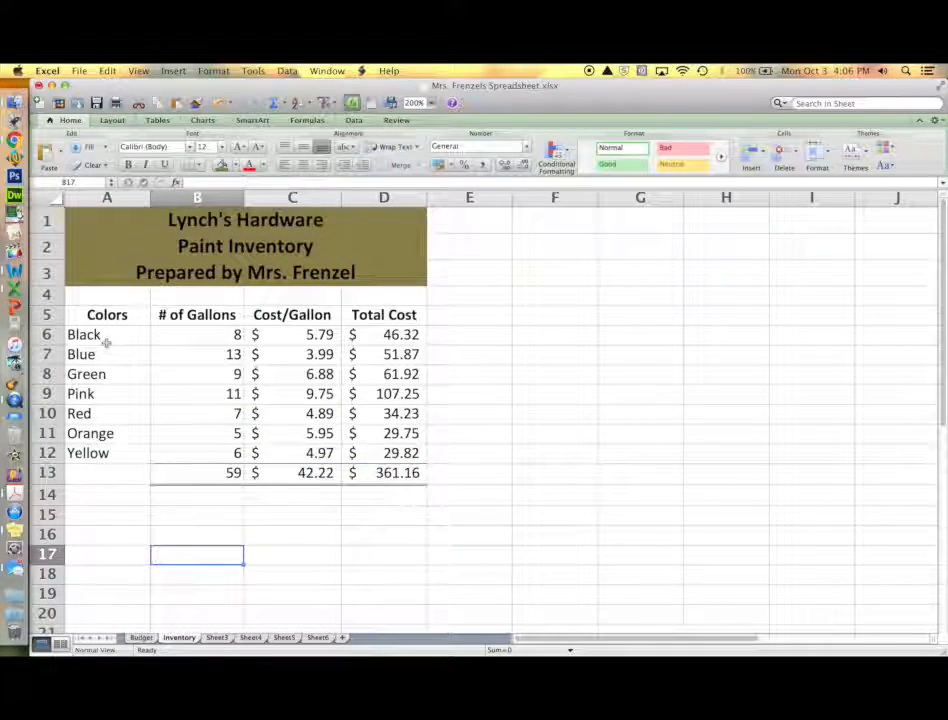
# Fill each color-name cell A6:A12 with its matching color, Black's font in white
pyautogui.click(108, 354)
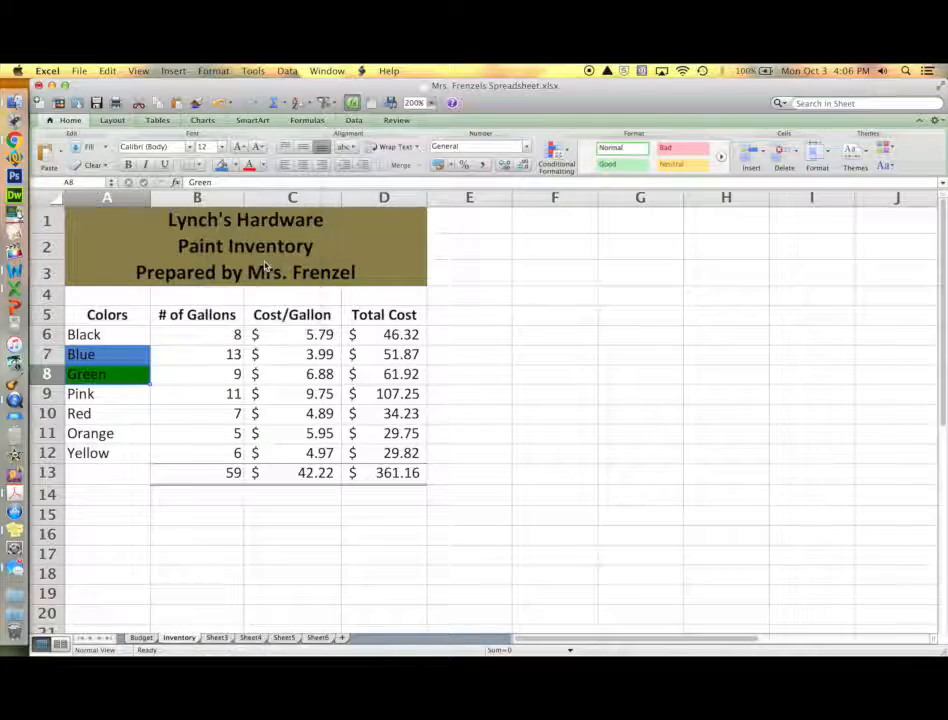
pyautogui.click(108, 392)
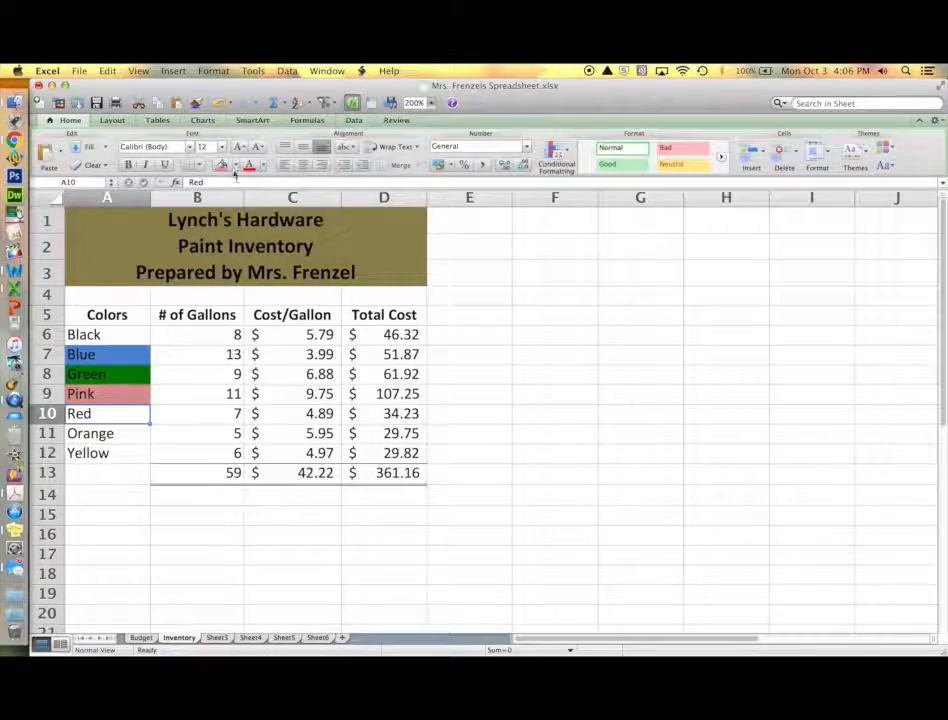
pyautogui.click(108, 452)
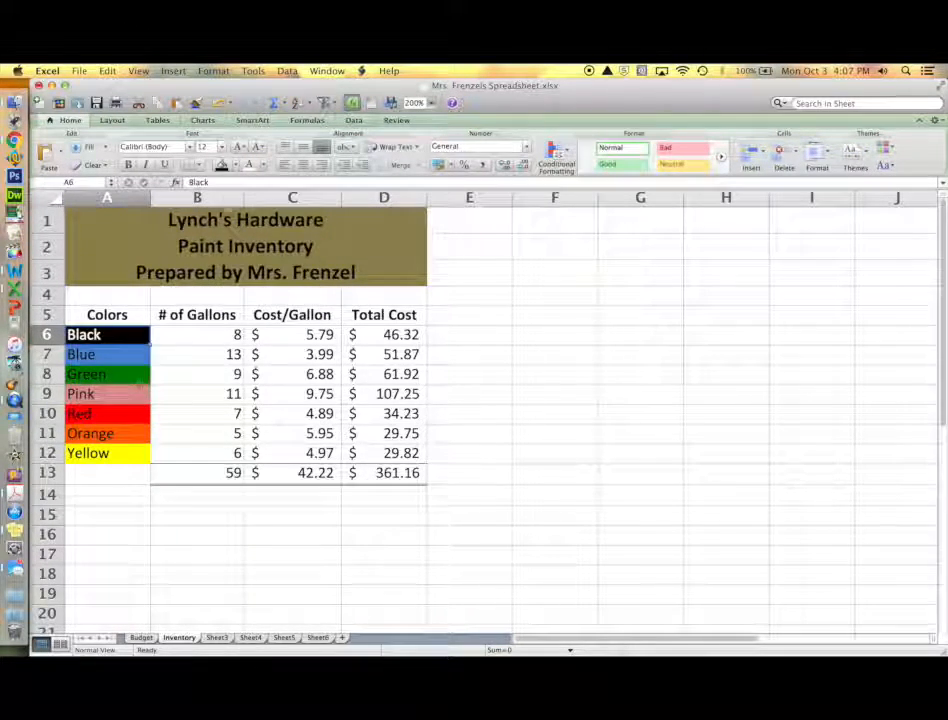
pyautogui.click(196, 534)
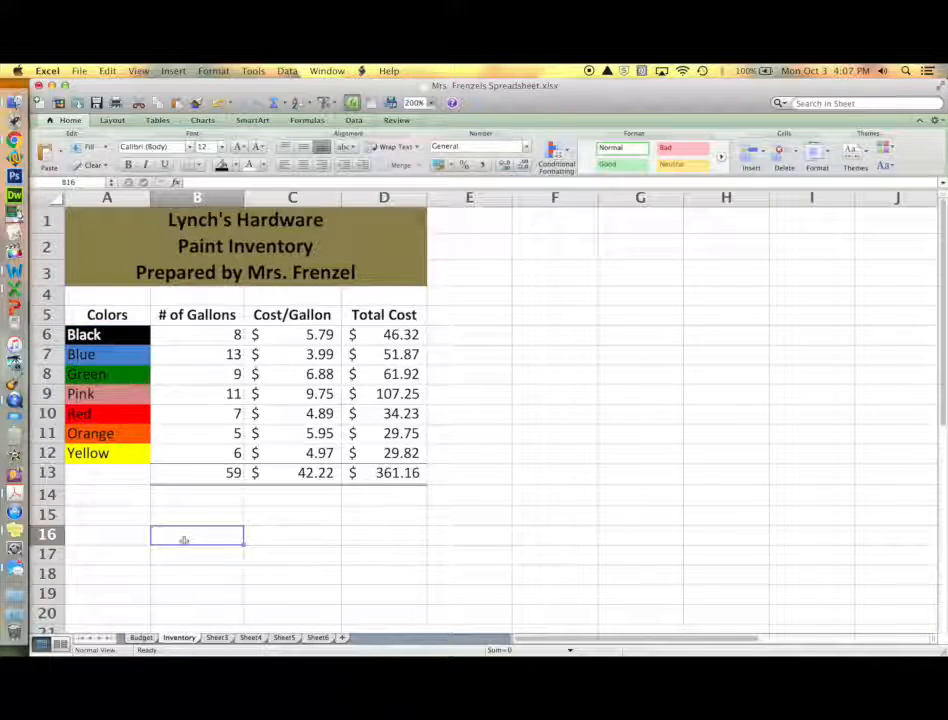